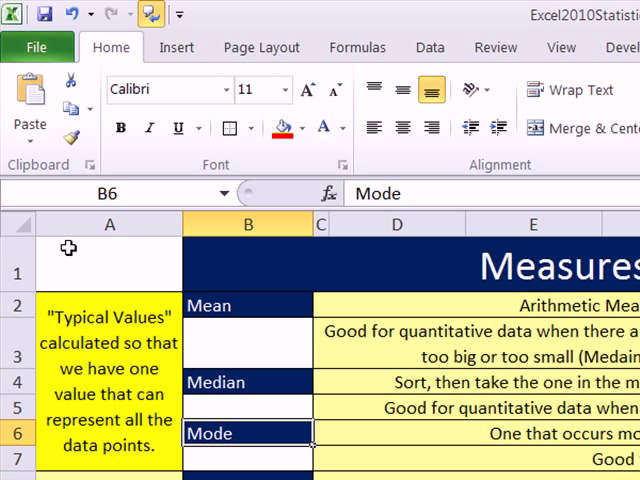
pyautogui.moveTo(156, 342)
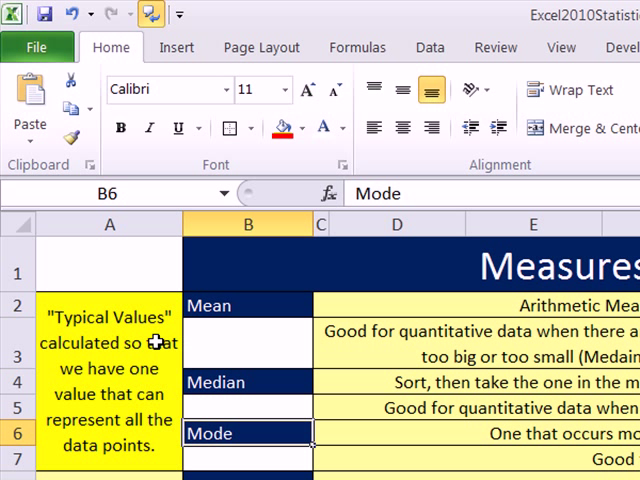
pyautogui.moveTo(84, 376)
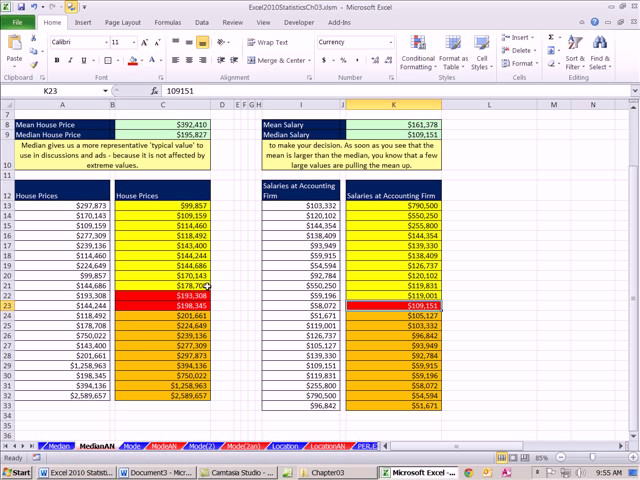
pyautogui.moveTo(384, 302)
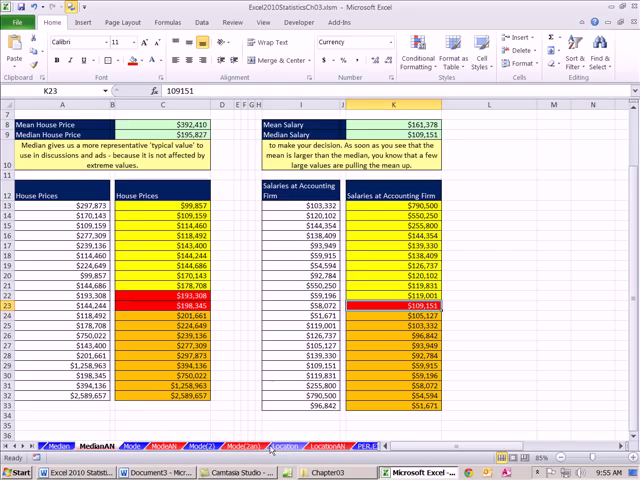
# - Switch back to the Location sheet and bring the Percentiles, Quartiles and PERCENTRANK definitions into view
pyautogui.click(284, 450)
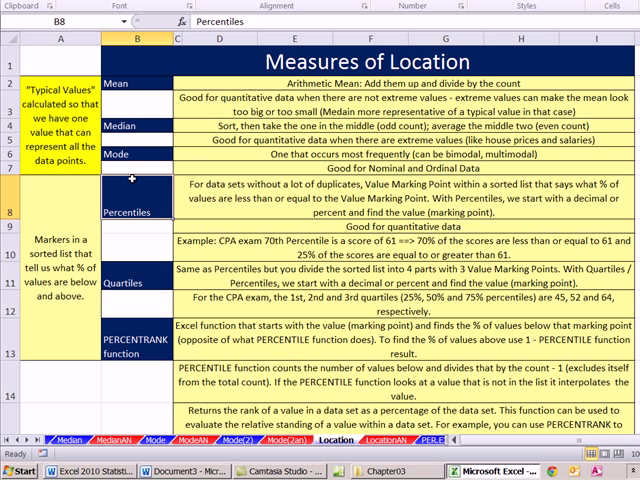
pyautogui.moveTo(124, 204)
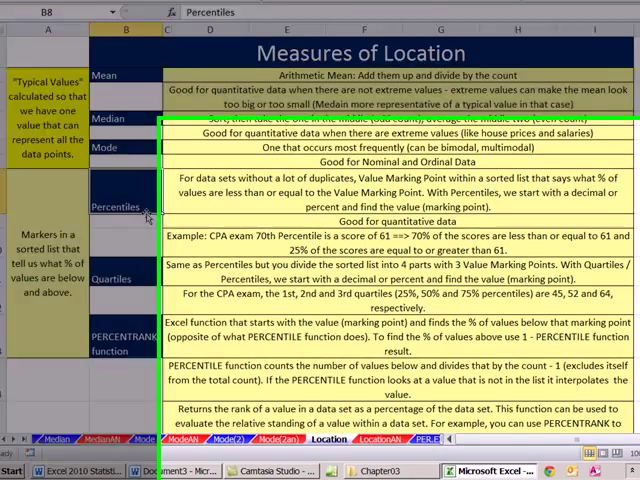
pyautogui.scroll(-3)
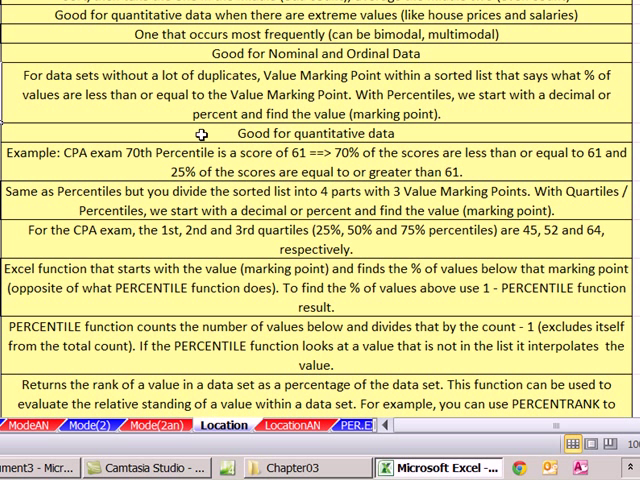
pyautogui.moveTo(282, 104)
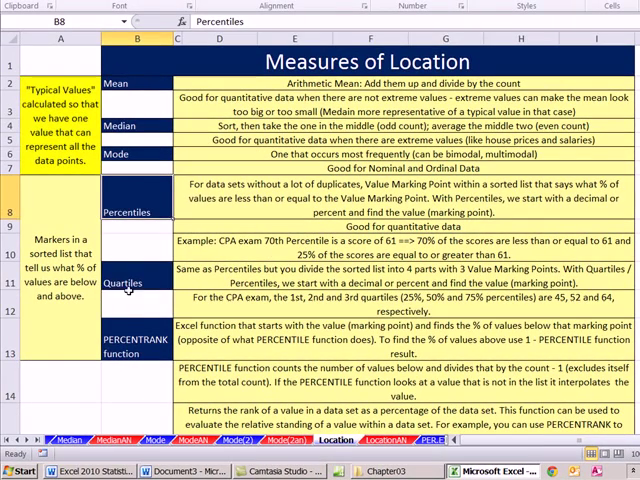
pyautogui.click(128, 290)
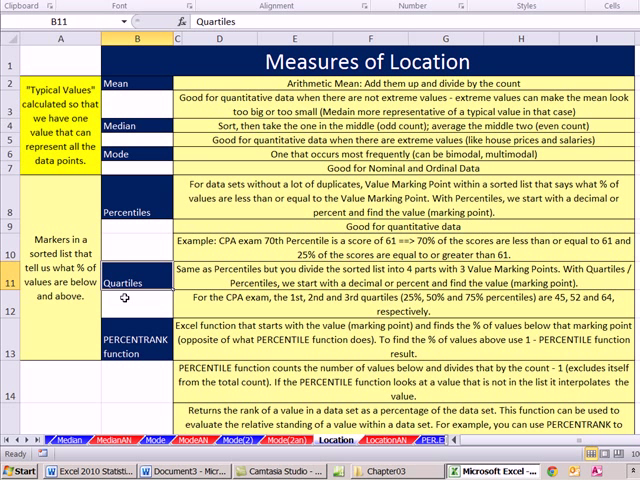
pyautogui.click(136, 210)
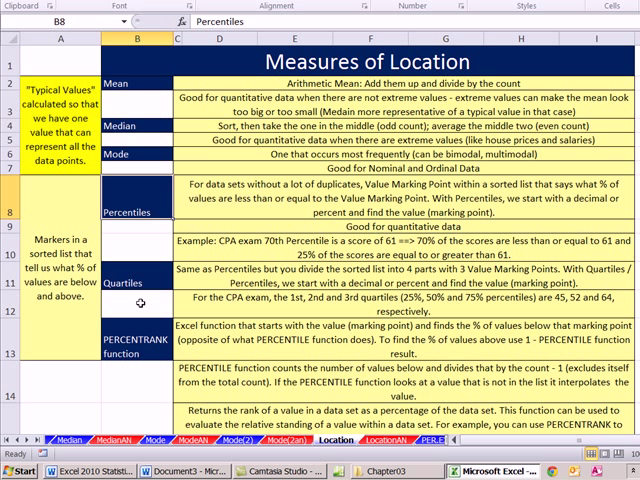
pyautogui.click(136, 282)
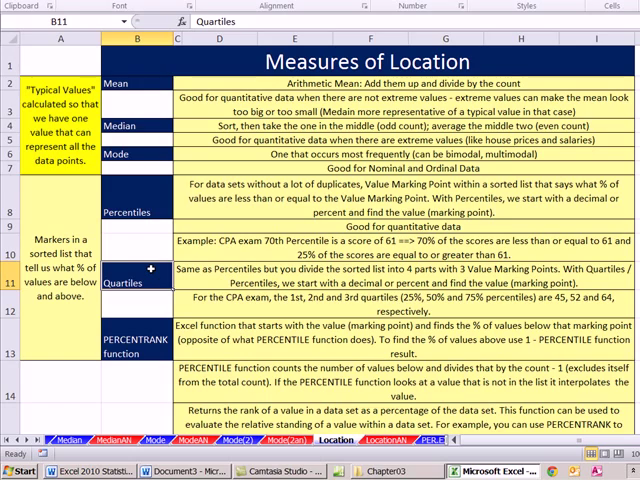
pyautogui.scroll(-3)
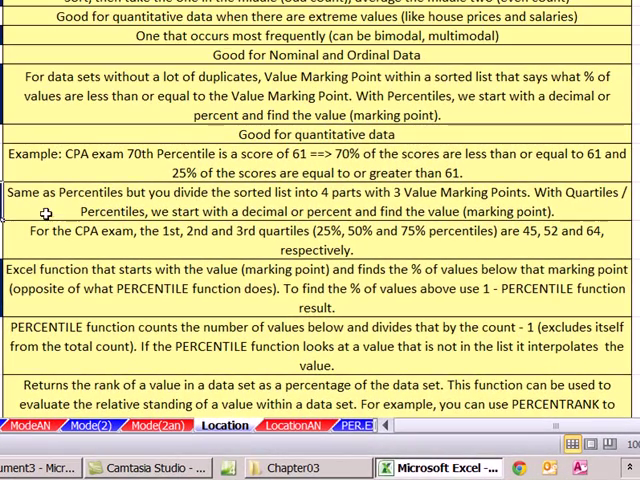
pyautogui.moveTo(244, 212)
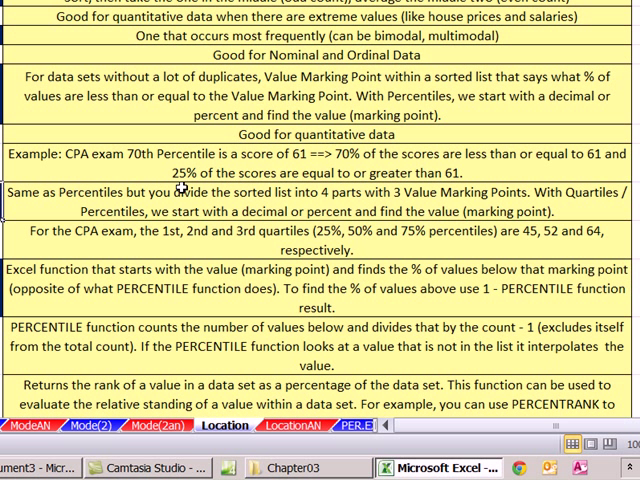
pyautogui.moveTo(322, 212)
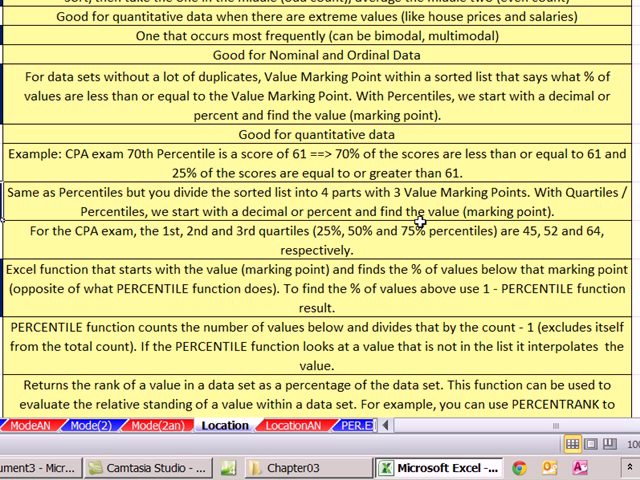
pyautogui.moveTo(522, 196)
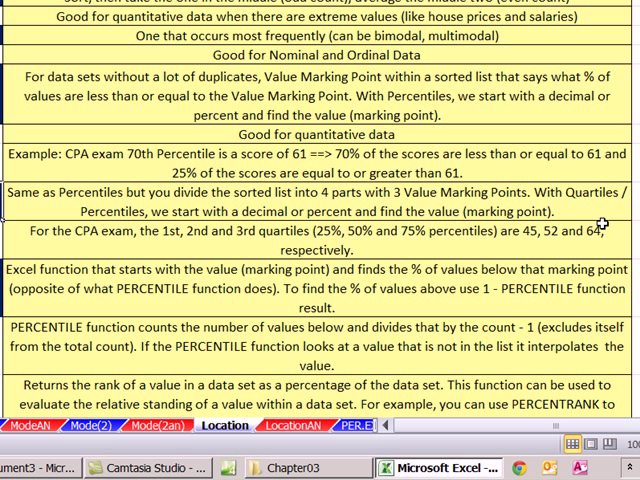
pyautogui.moveTo(600, 222)
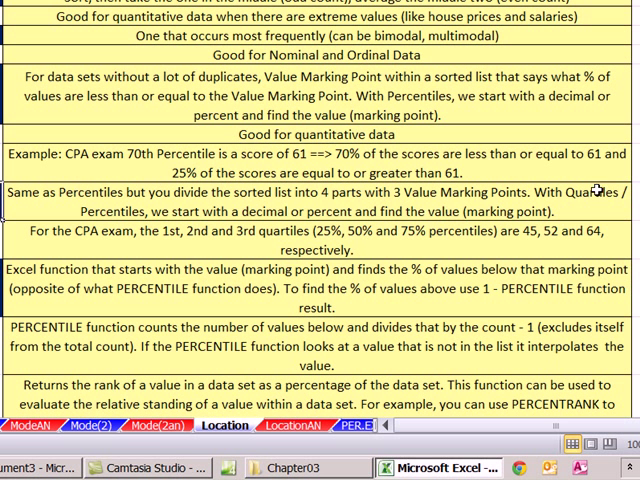
pyautogui.moveTo(598, 220)
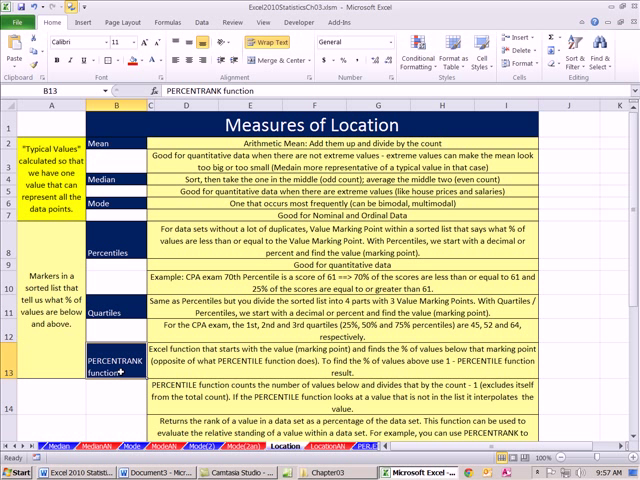
# - Move to the sample data area with its PERCENTILE, QUARTILE and PERCENTRANK columns
pyautogui.click(116, 246)
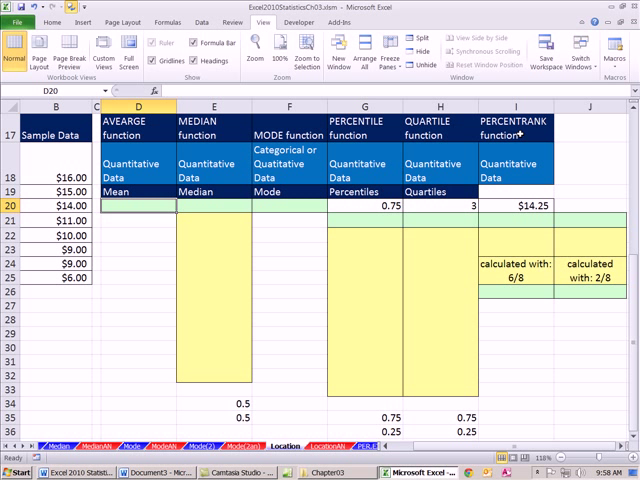
pyautogui.moveTo(408, 230)
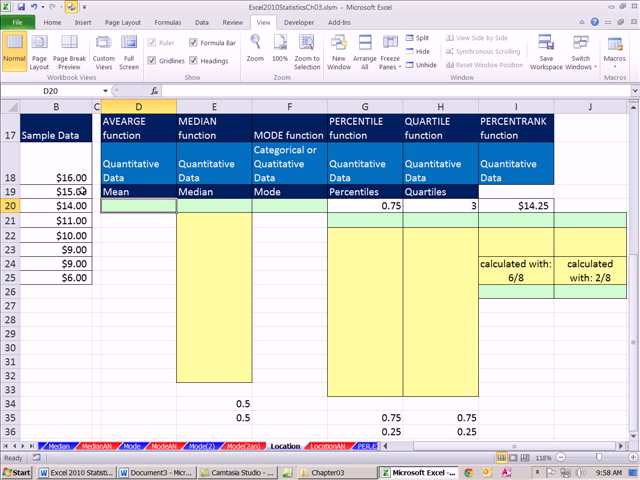
pyautogui.moveTo(114, 224)
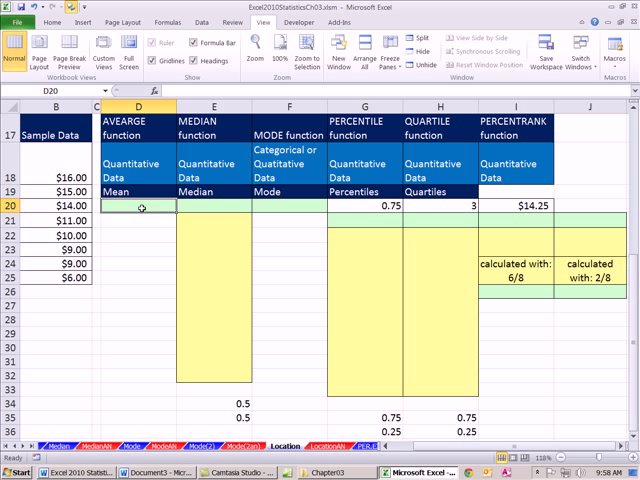
# - Enter =AVERAGE(B18:B25) in D20 to get the mean $11.25
pyautogui.write('=AVERAGE(B18:B25')
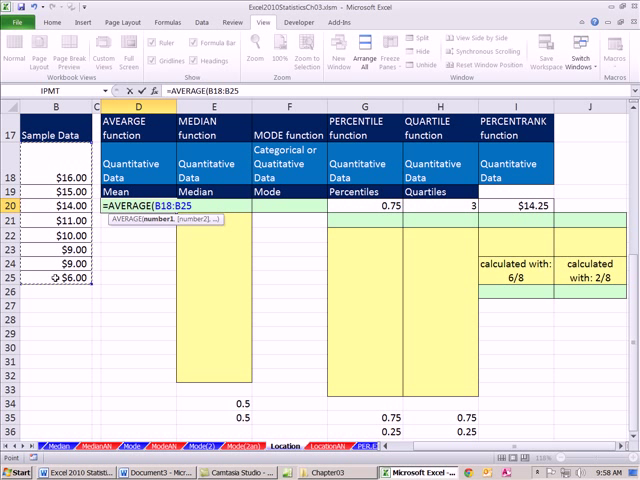
pyautogui.press('Enter')
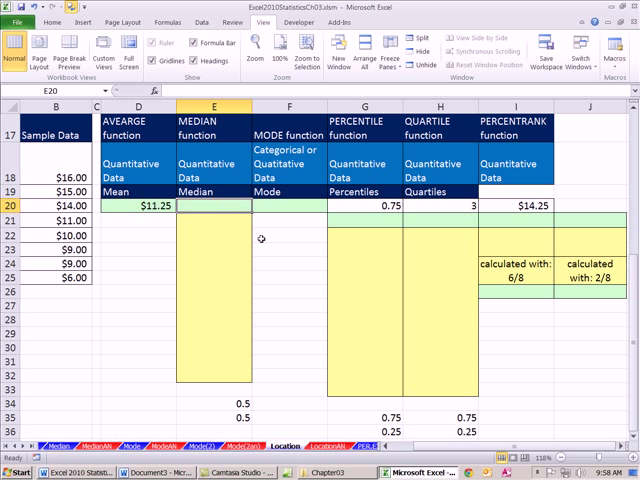
# - Enter =MEDIAN(B18:B25) in E20, returning $10.50
pyautogui.write('=med')
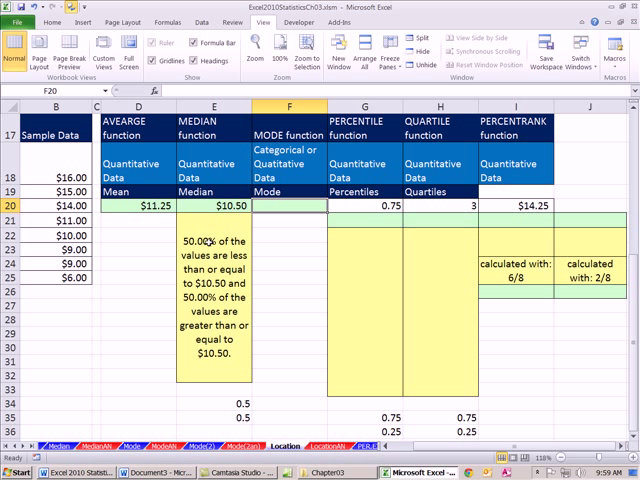
pyautogui.moveTo(176, 244)
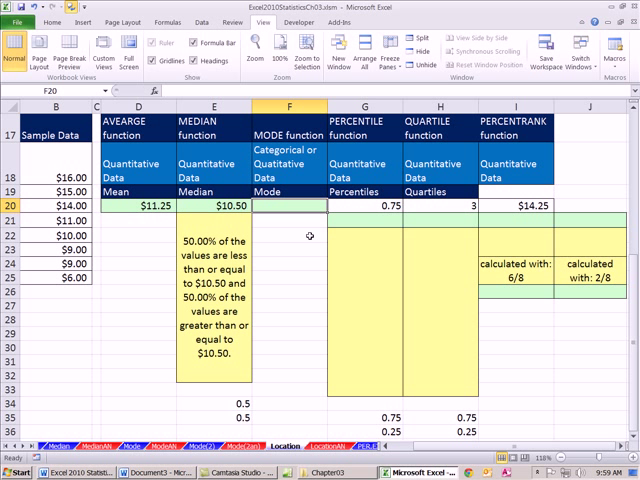
# - Enter a MODE.SNGL formula on B18:B25 in F20, returning $9.00
pyautogui.write('=mod')
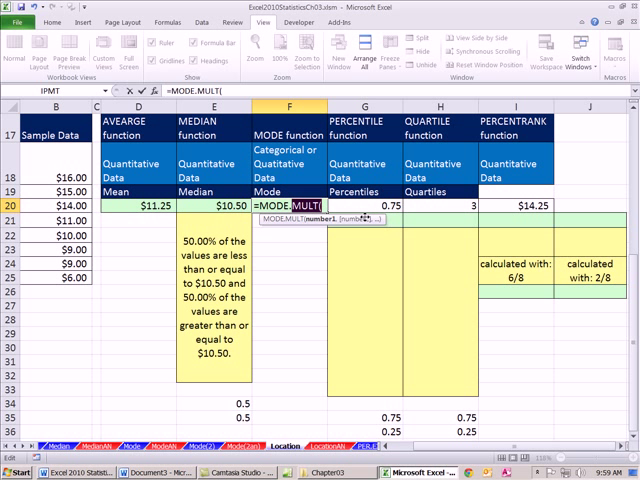
pyautogui.write('=MODE.s')
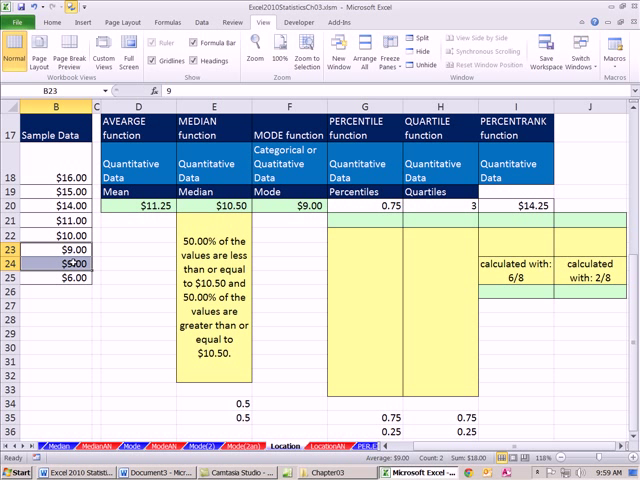
pyautogui.moveTo(338, 220)
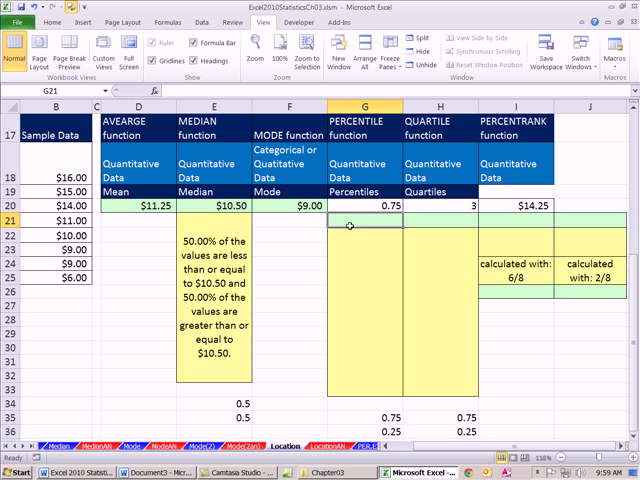
# - Begin a PERCENTILE.INC formula in G21 beneath the 0.75 value
pyautogui.write('=per')
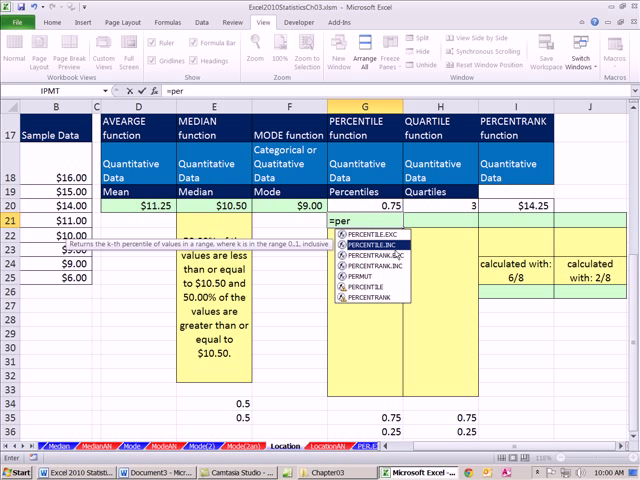
pyautogui.moveTo(384, 244)
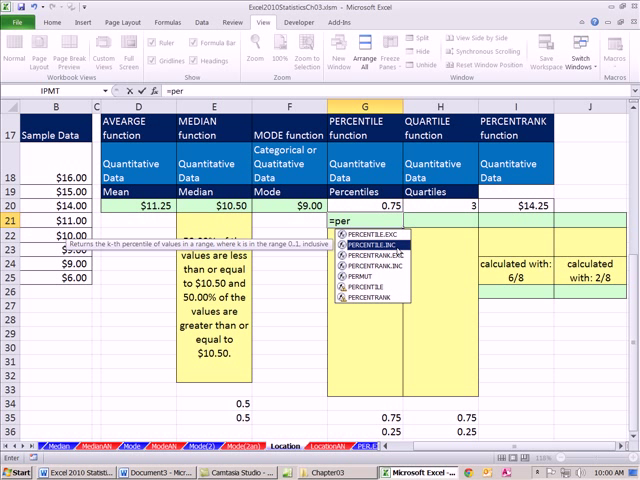
pyautogui.moveTo(396, 252)
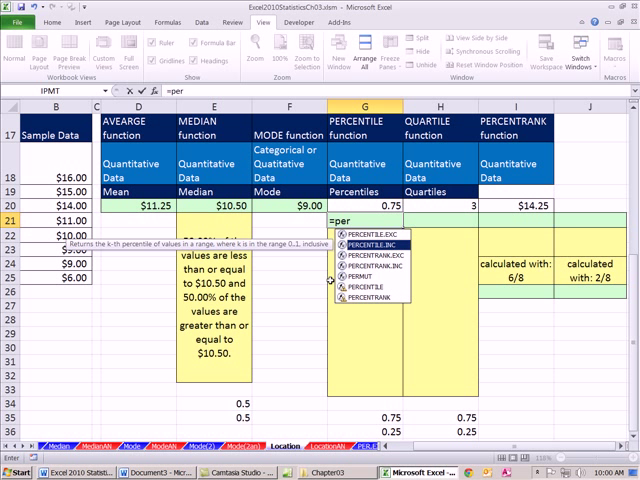
pyautogui.moveTo(368, 292)
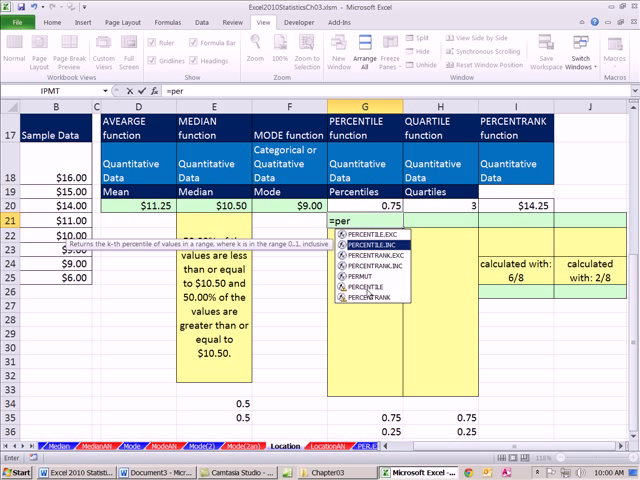
pyautogui.moveTo(368, 292)
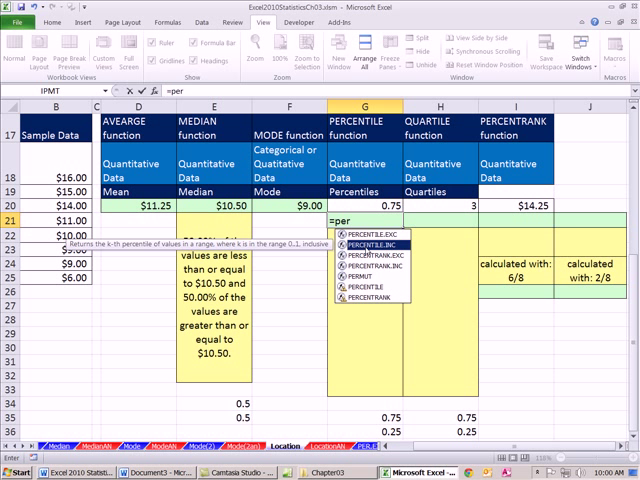
pyautogui.moveTo(370, 250)
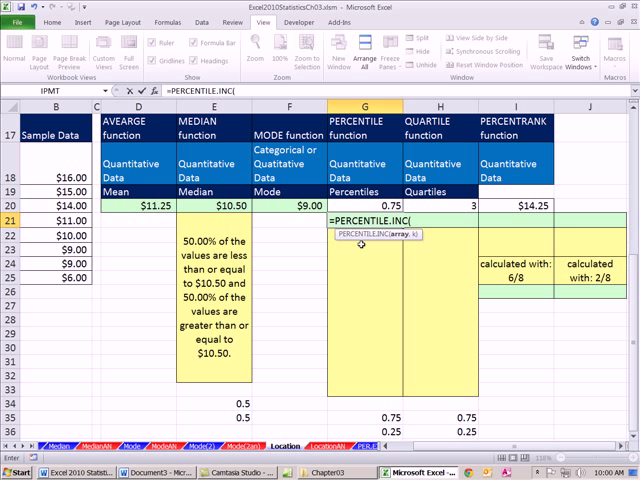
pyautogui.moveTo(136, 212)
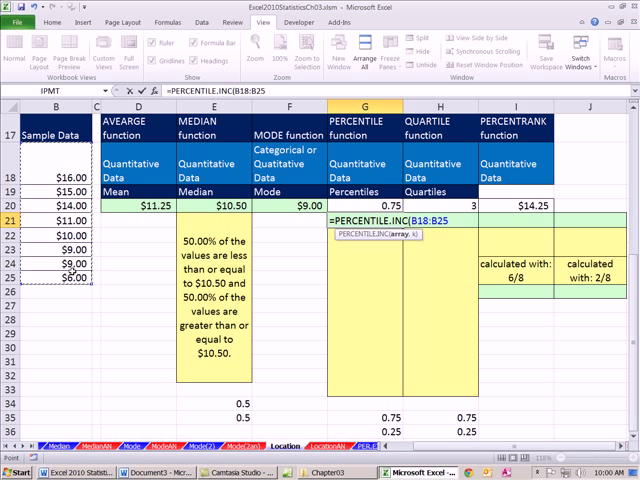
# - Complete =PERCENTILE.INC(B18:B25,G20) in G21, returning $14.25
pyautogui.write(',G20)')
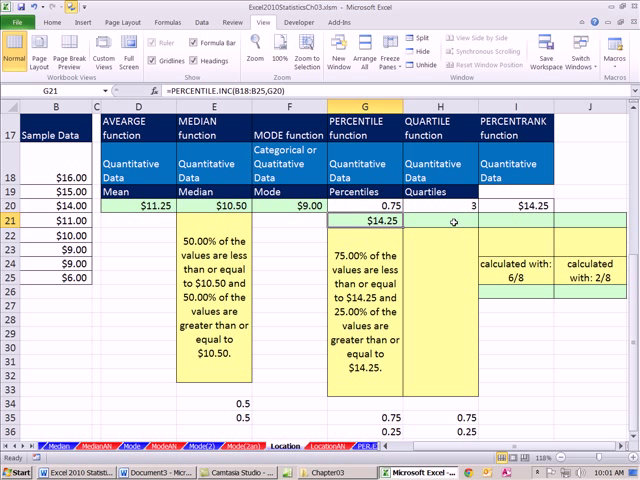
pyautogui.moveTo(444, 236)
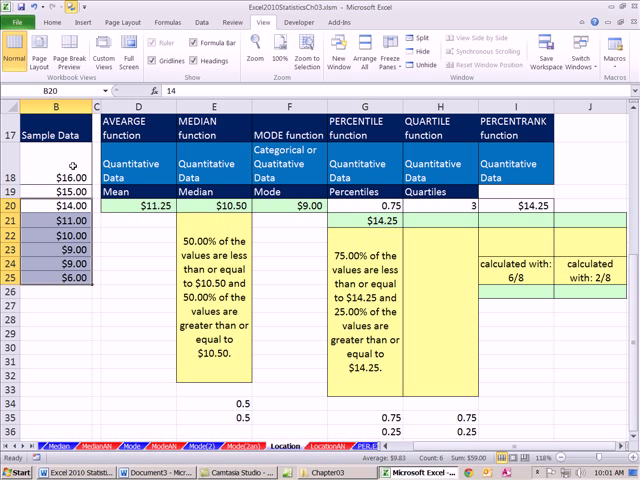
pyautogui.moveTo(372, 222)
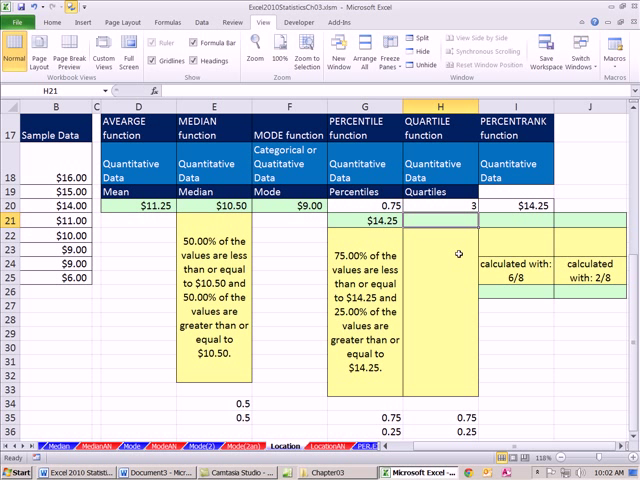
# - Enter =QUARTILE.INC(B18:B25,H20) in H21 with quart 3, returning $14.25
pyautogui.write('=q')
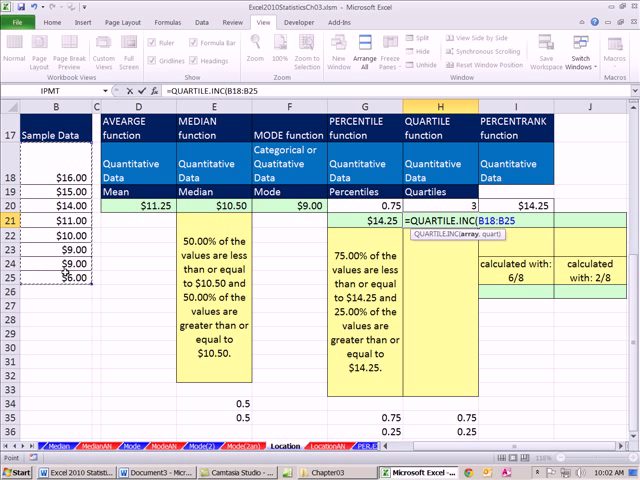
pyautogui.write(',')
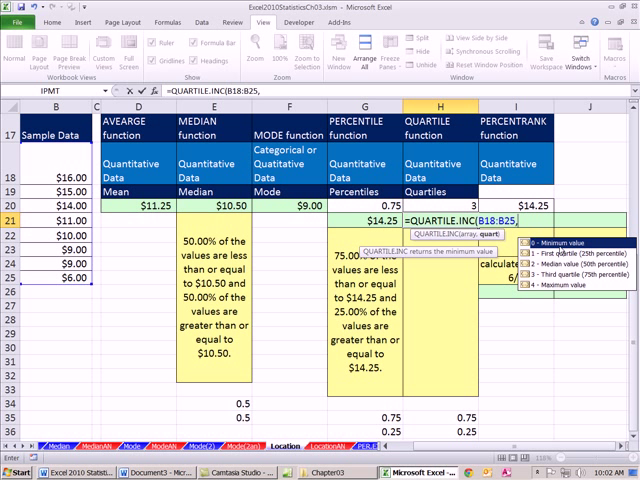
pyautogui.moveTo(464, 206)
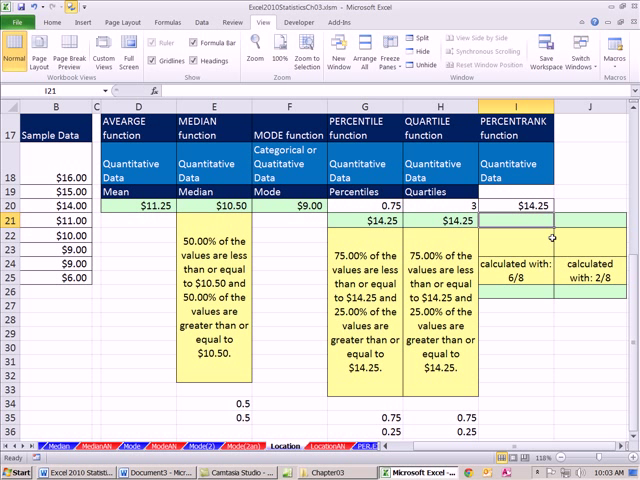
pyautogui.moveTo(572, 182)
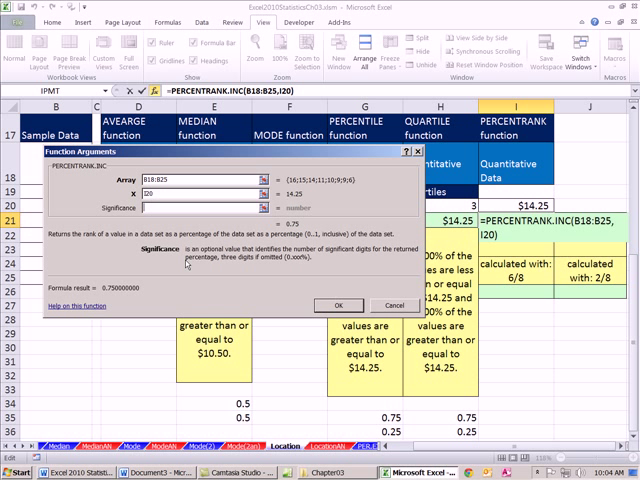
pyautogui.moveTo(144, 278)
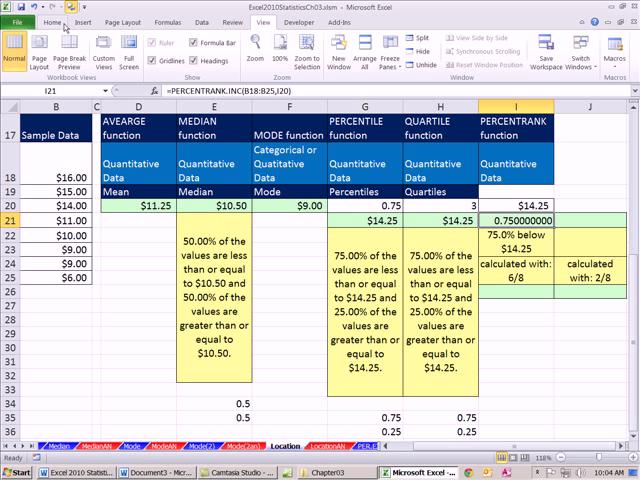
# - Use Decrease Decimal on I21 so the percent rank shows 0.750
pyautogui.click(52, 18)
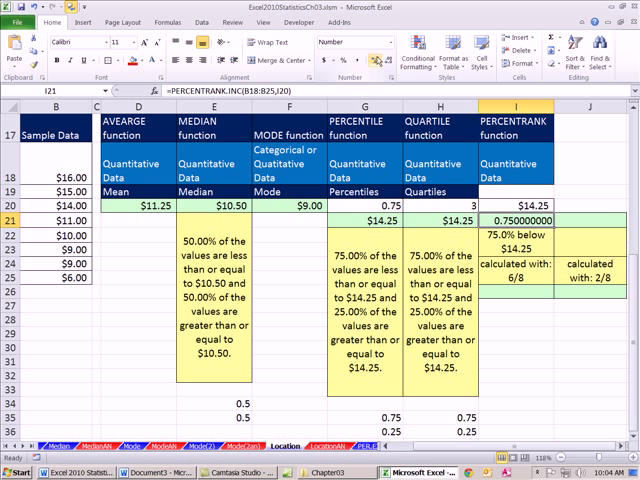
pyautogui.doubleClick(520, 216)
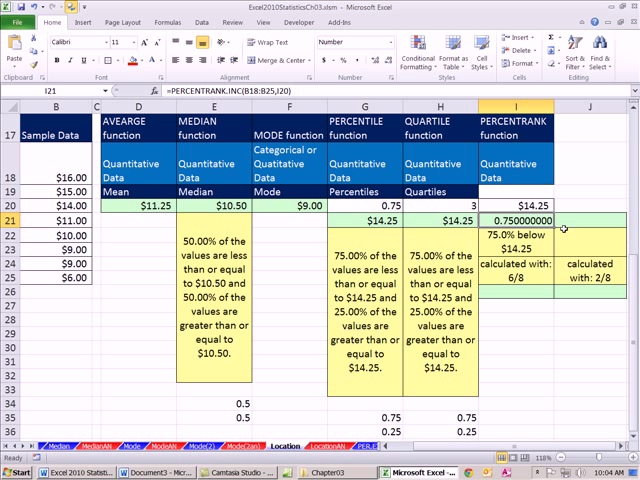
pyautogui.moveTo(532, 230)
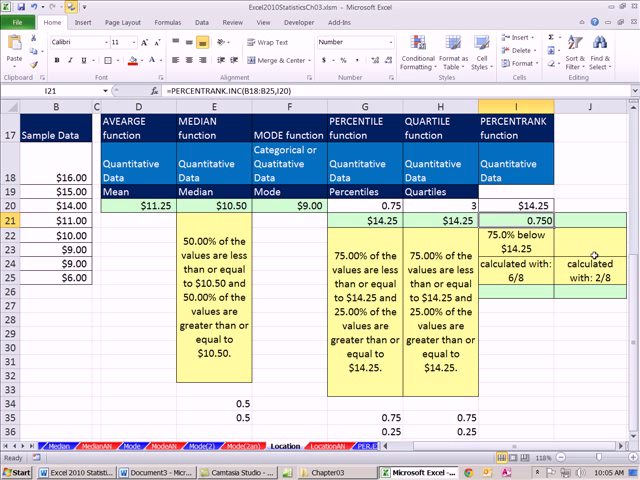
pyautogui.moveTo(552, 236)
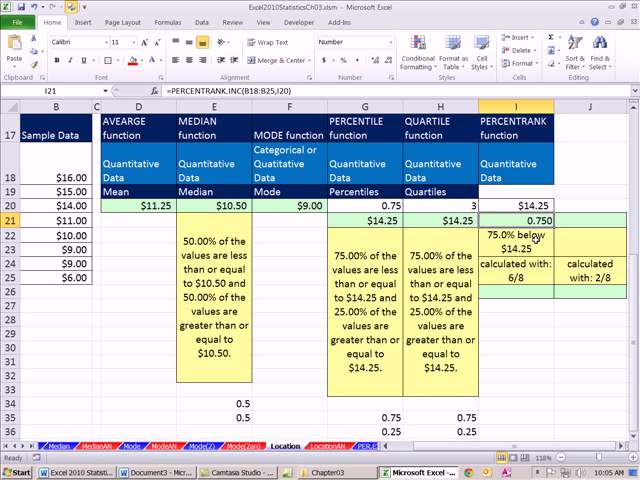
pyautogui.moveTo(568, 220)
pyautogui.write('=1')
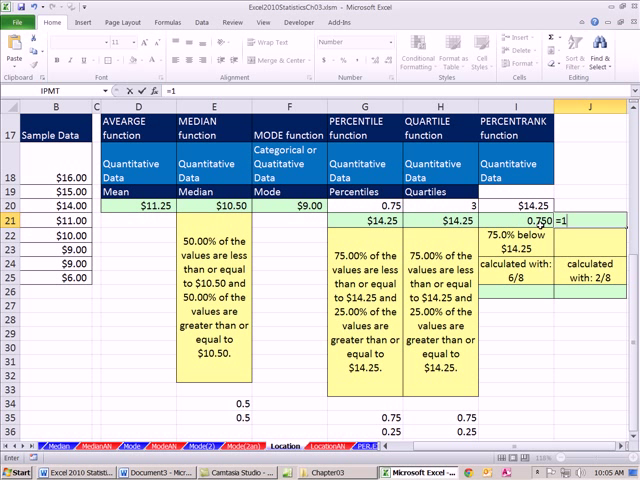
# - Enter =1-I21 in J21 for the 0.25 share above, plus check values =6/8 and =2/8
pyautogui.write('-I21')
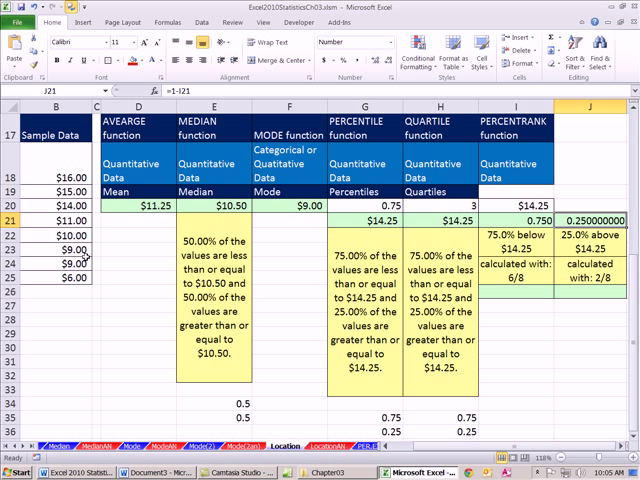
pyautogui.moveTo(184, 264)
pyautogui.write('=6/8')
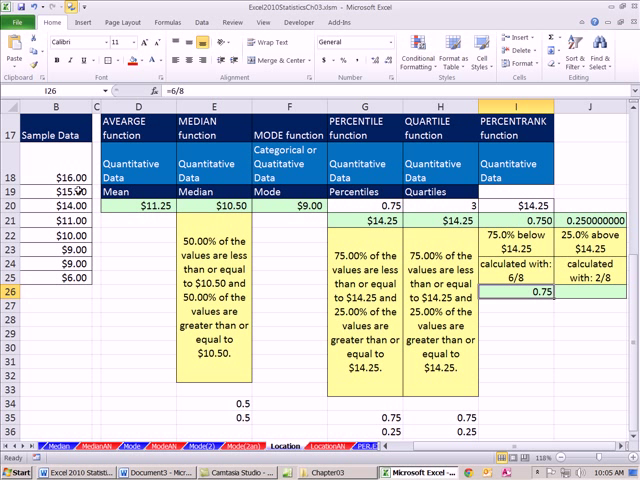
pyautogui.moveTo(584, 262)
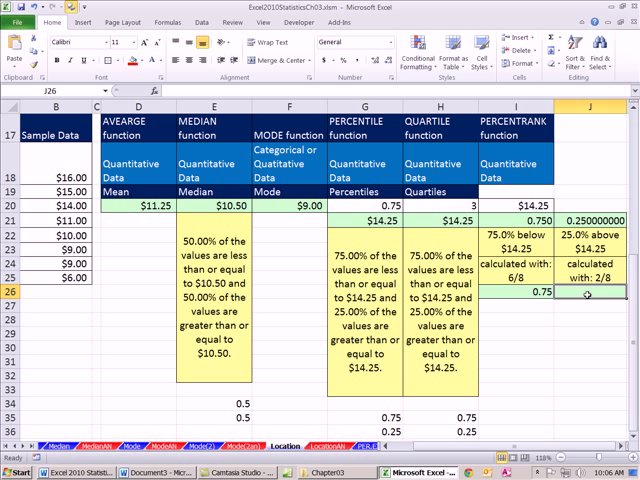
pyautogui.write('=2/')
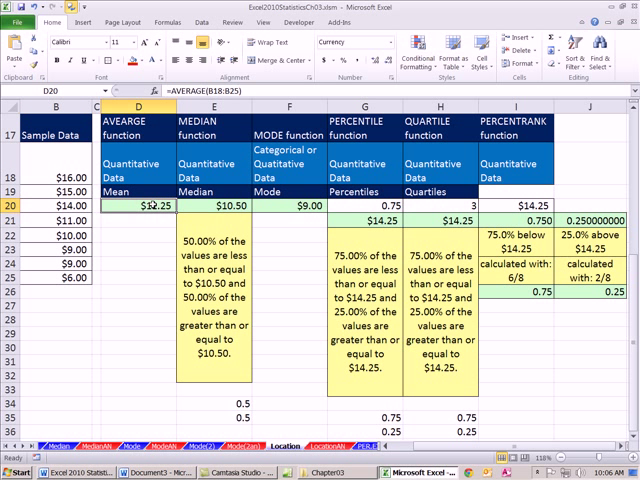
pyautogui.click(208, 204)
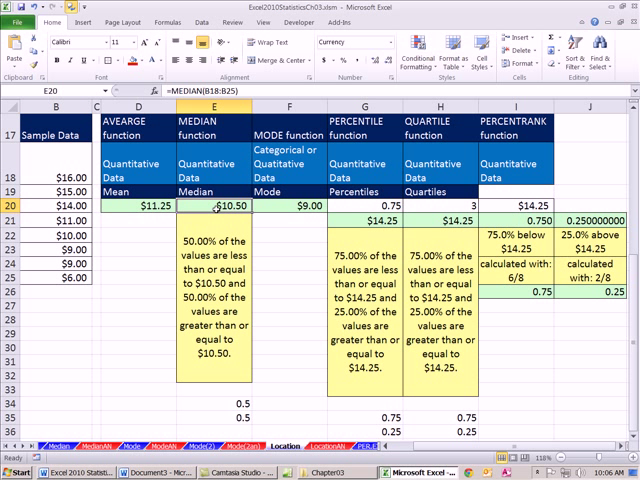
pyautogui.click(284, 204)
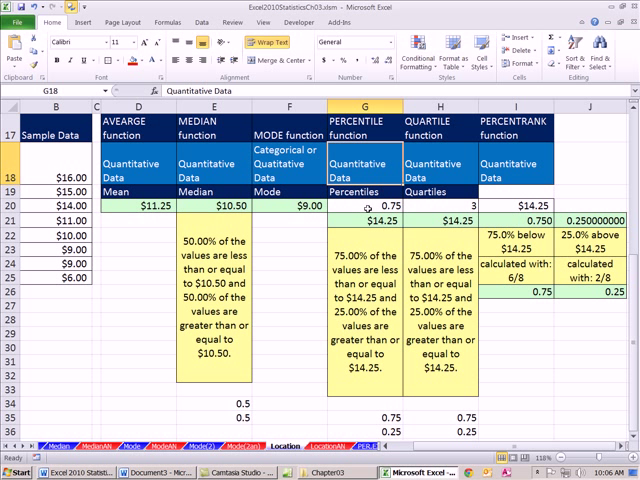
pyautogui.click(436, 164)
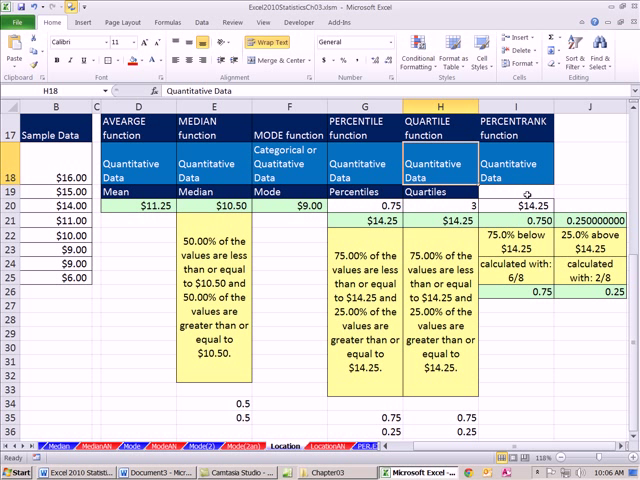
pyautogui.click(512, 188)
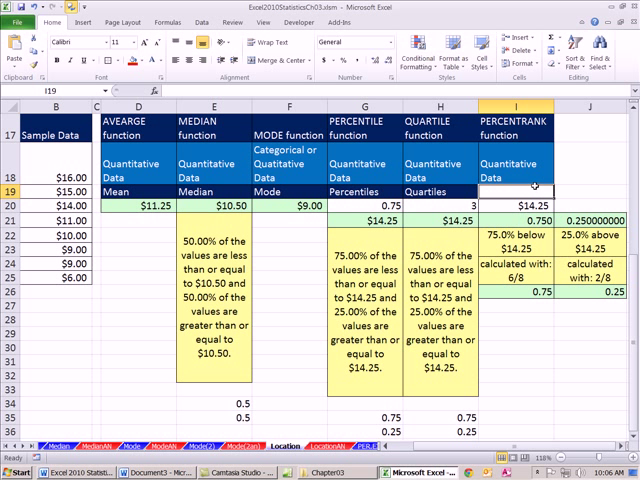